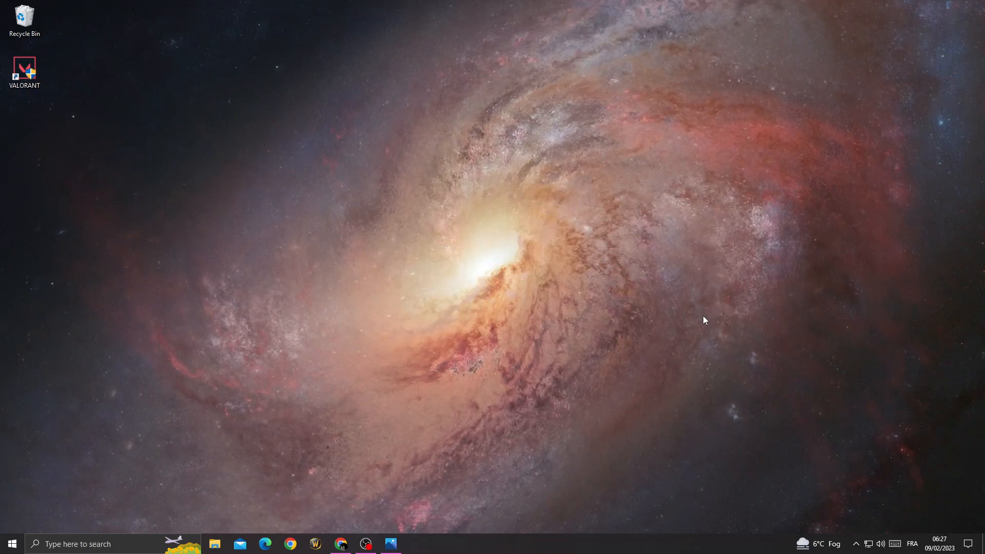
View the Error-Code-62.jpg screenshot of the Valorant error, dismiss it, and bring up Windows search.
left_click(390, 544)
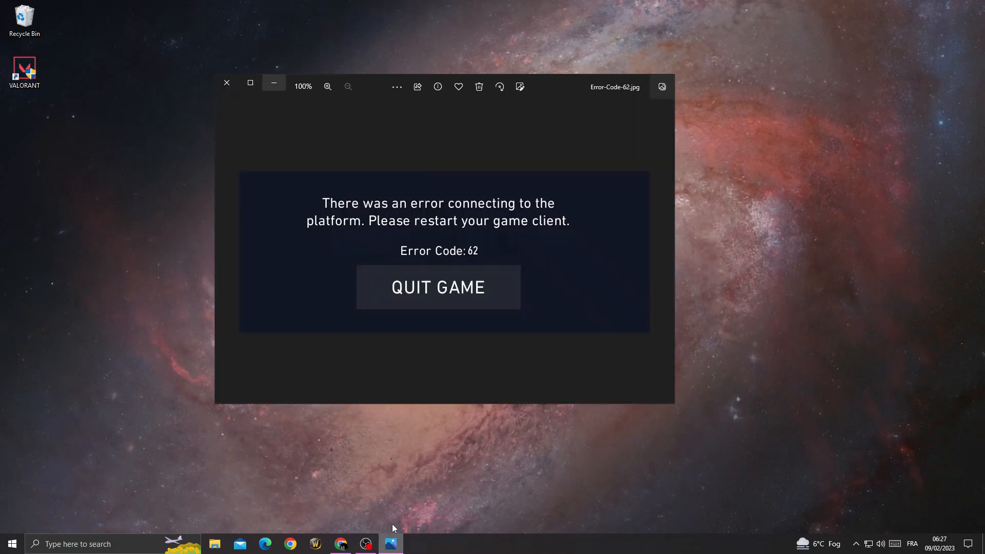
left_click(226, 82)
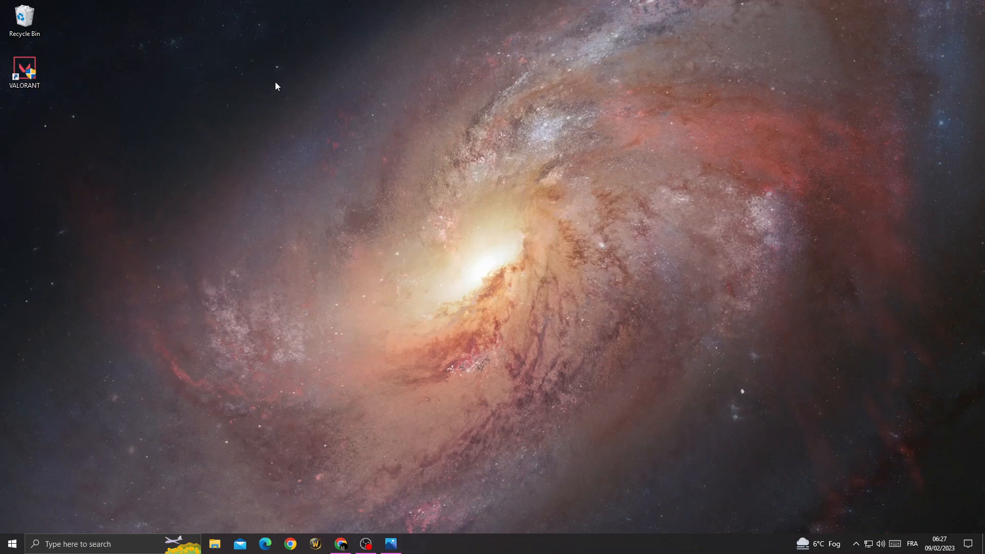
left_click(94, 544)
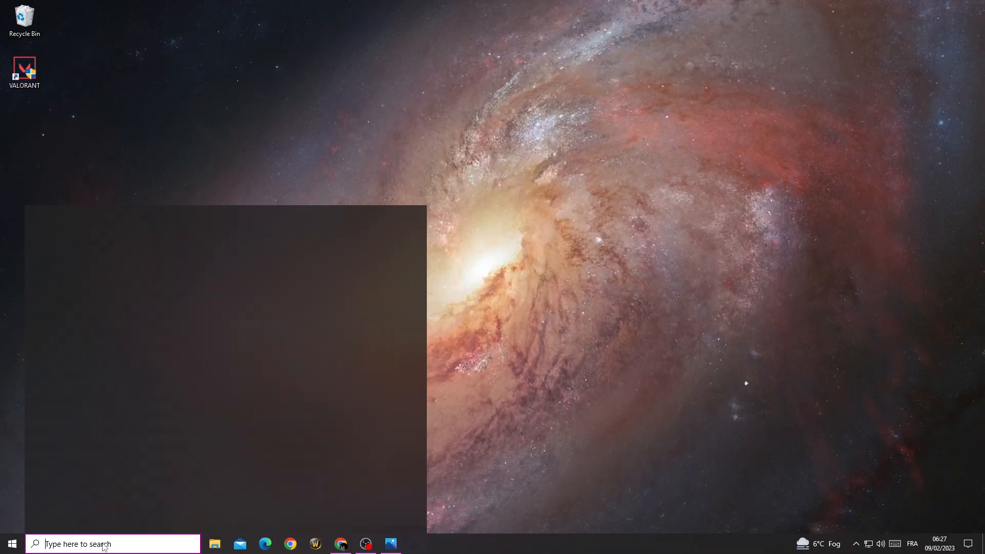
Launch Services, locate the stopped vgc service and bring up its actions menu.
left_click(113, 544)
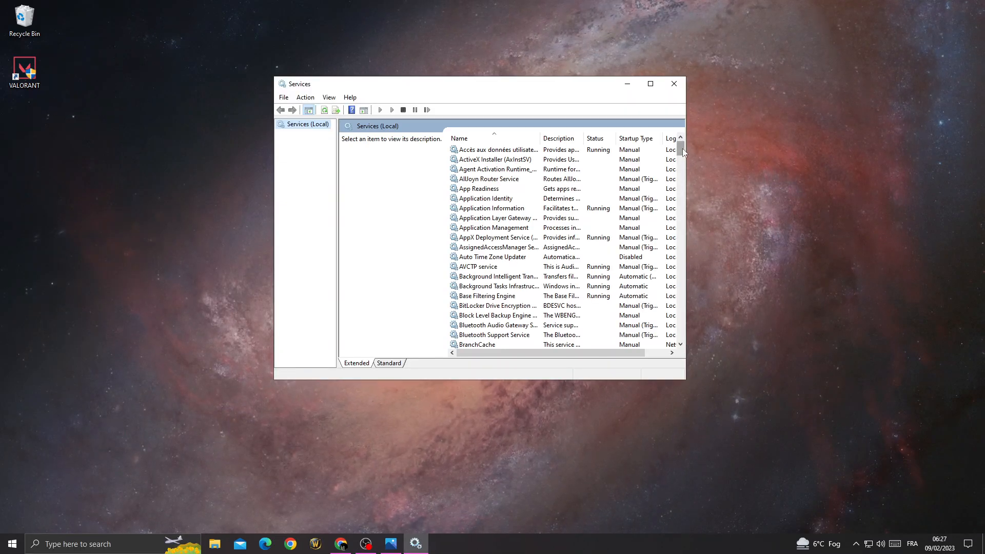
scroll("down", 3)
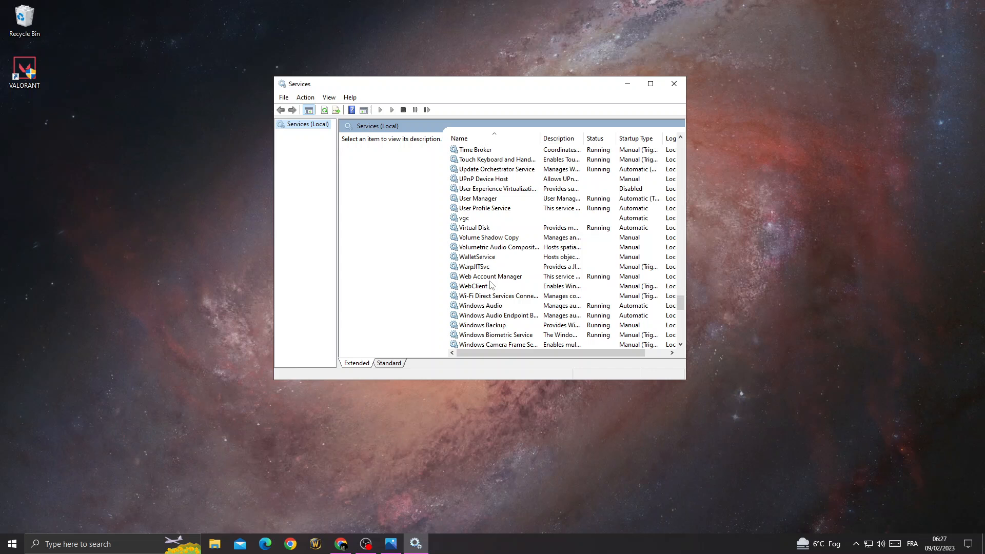
right_click(465, 218)
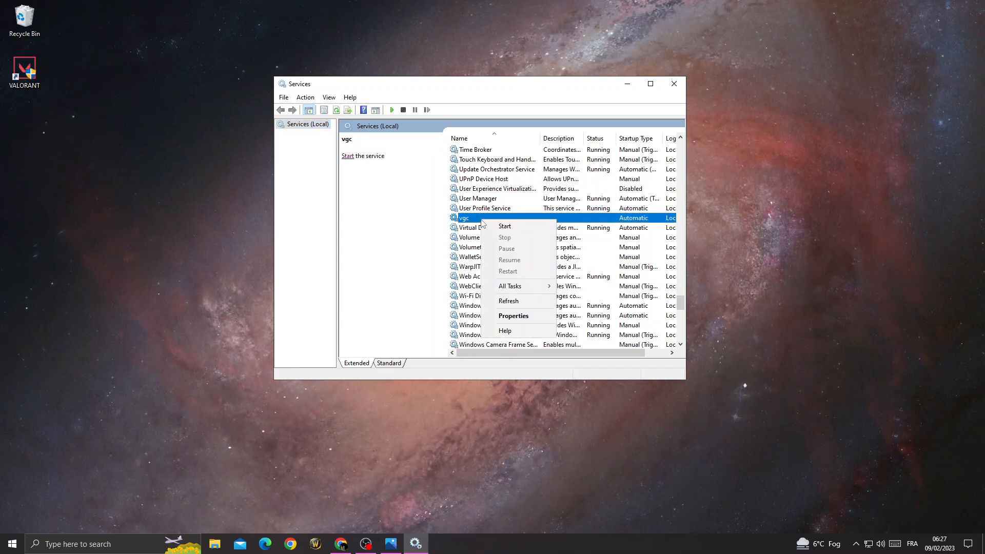
In vgc Properties, set Startup type to Automatic and start the service.
left_click(513, 315)
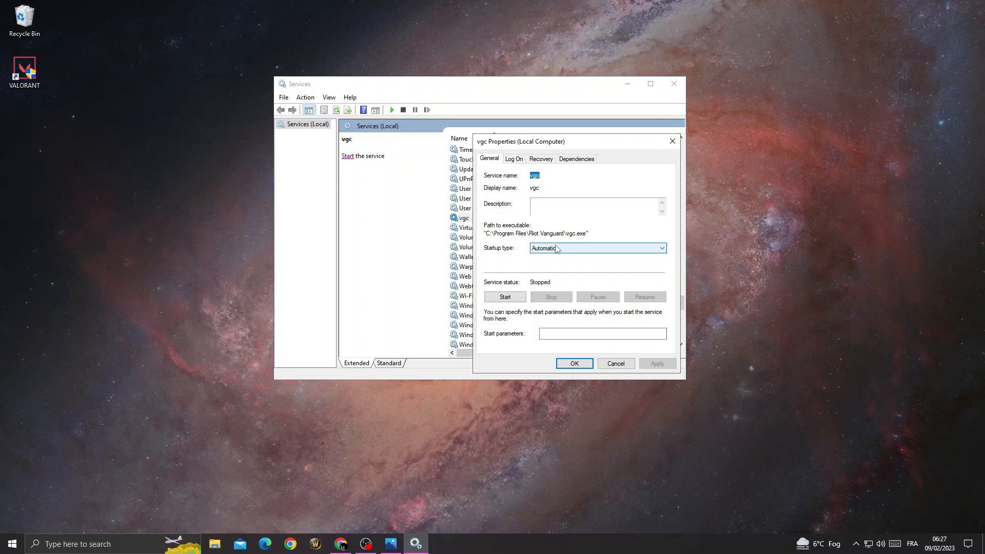
left_click(598, 247)
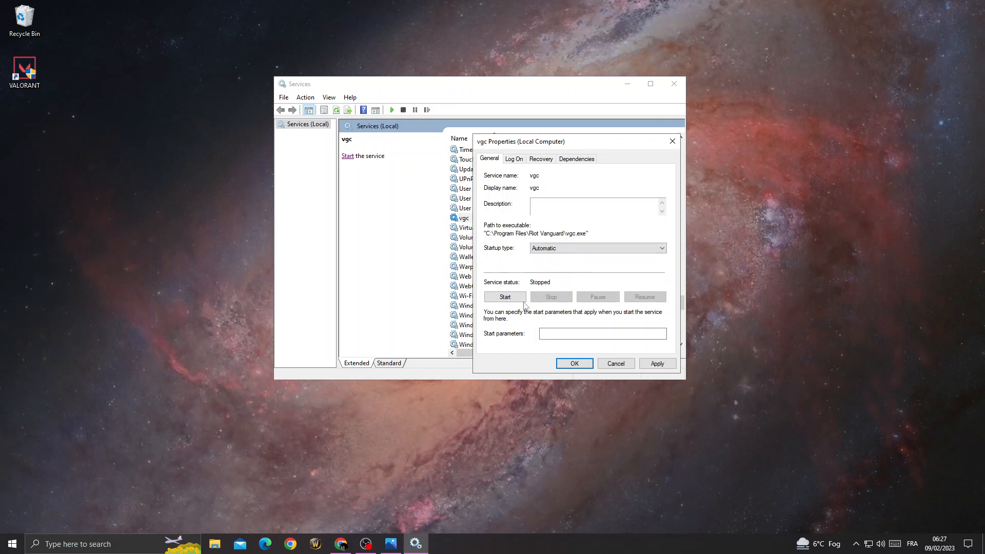
left_click(505, 297)
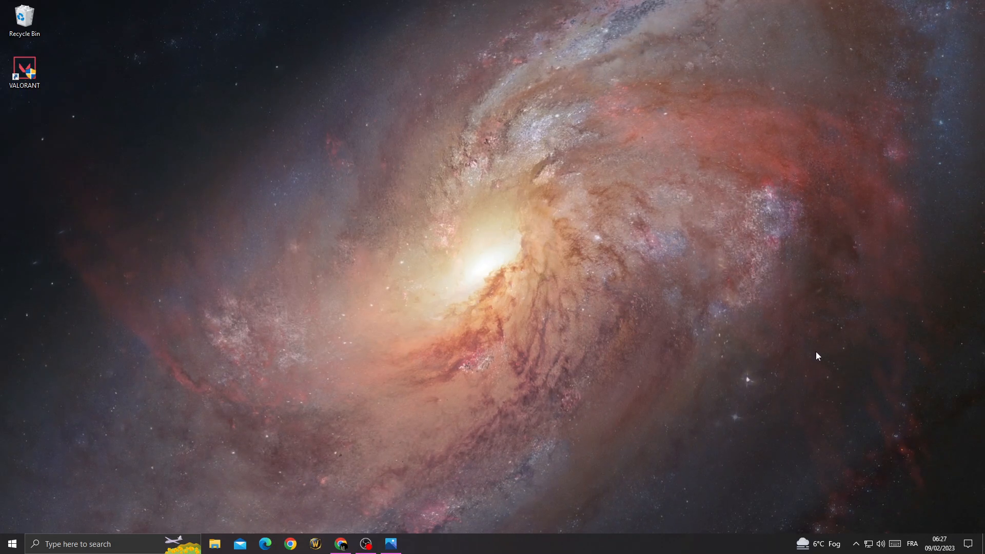
From Virus & threat protection, begin adding a File exclusion to Microsoft Defender, reaching the file picker.
left_click(856, 544)
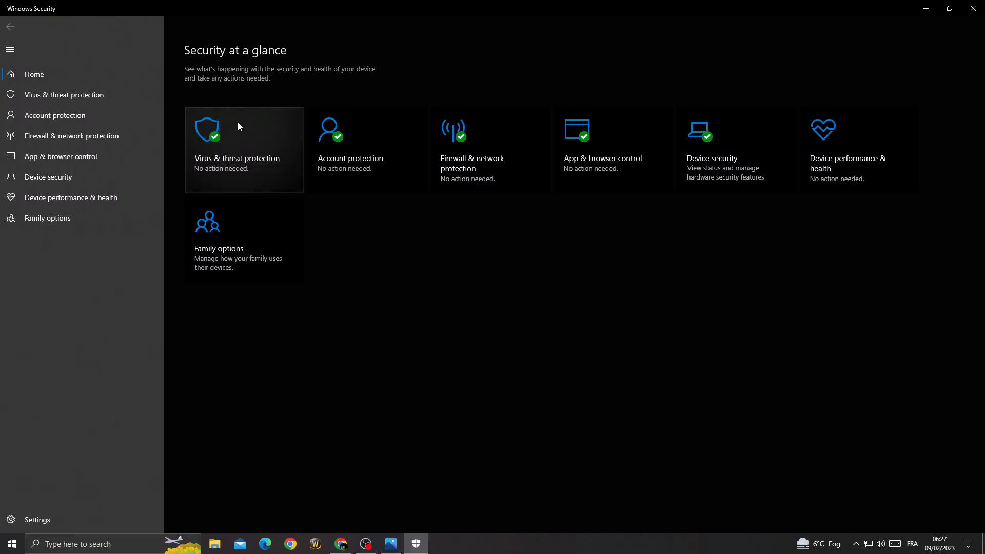
left_click(245, 150)
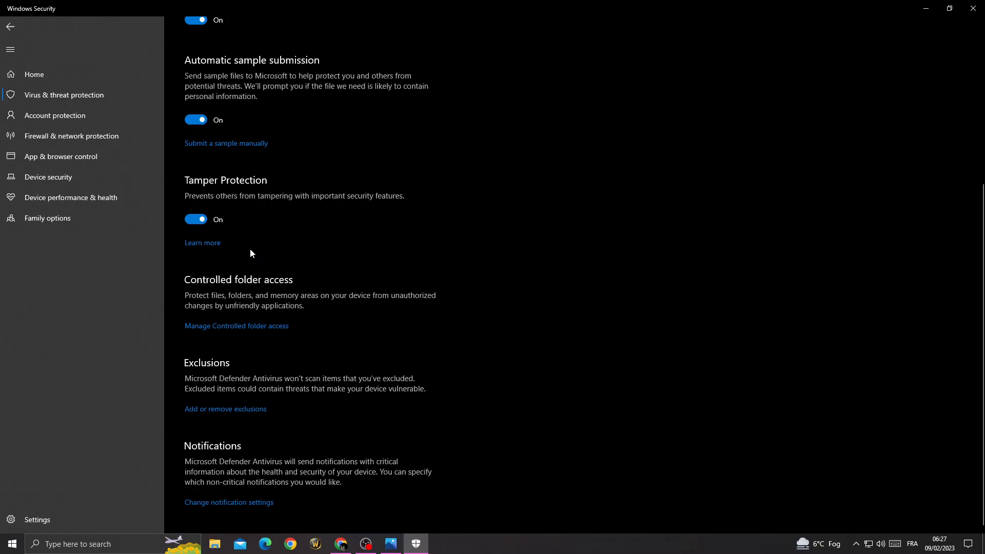
left_click(225, 409)
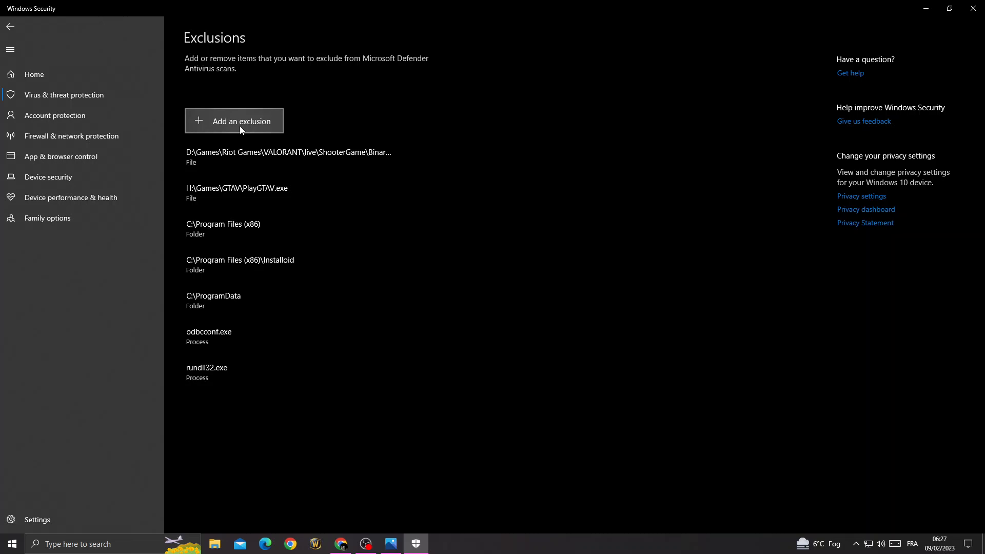
left_click(234, 122)
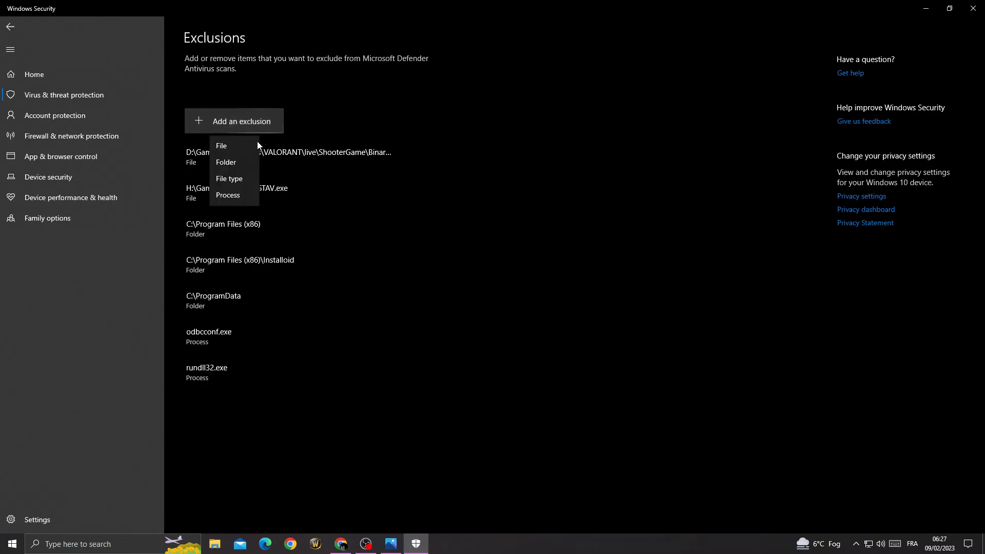
left_click(221, 146)
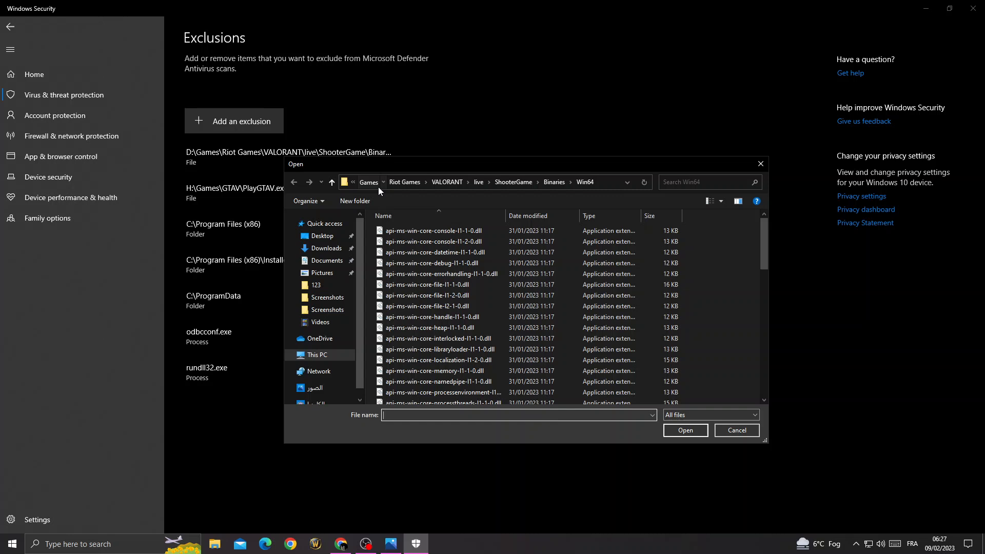
Browse to Games > Riot Games > VALORANT > live > ShooterGame > Binaries > Win64, then close Windows Security.
left_click(368, 183)
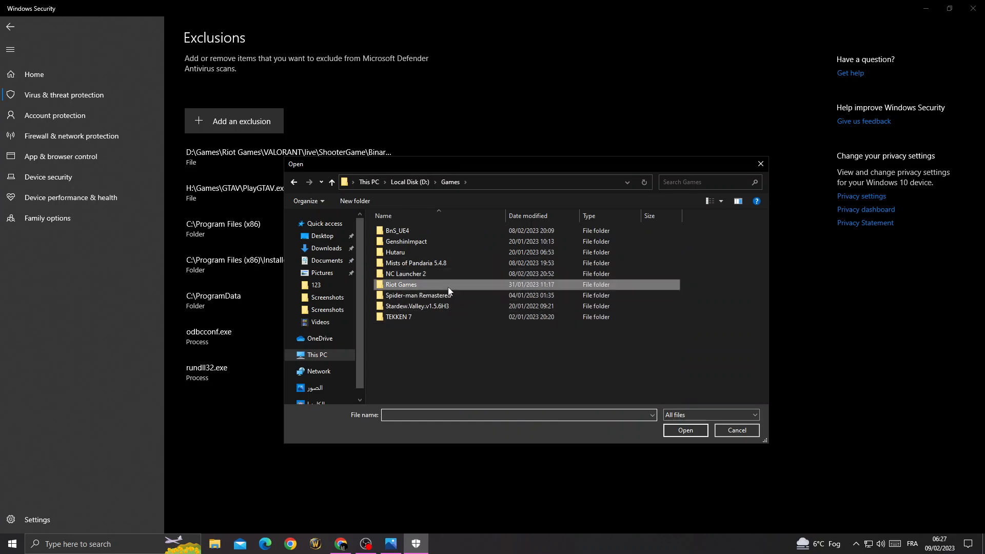
double_click(401, 284)
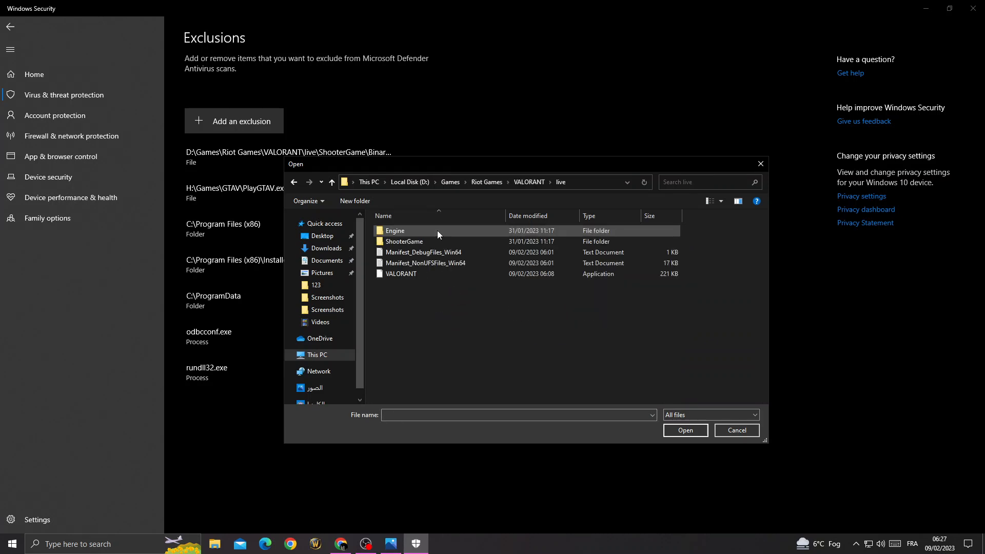
double_click(405, 241)
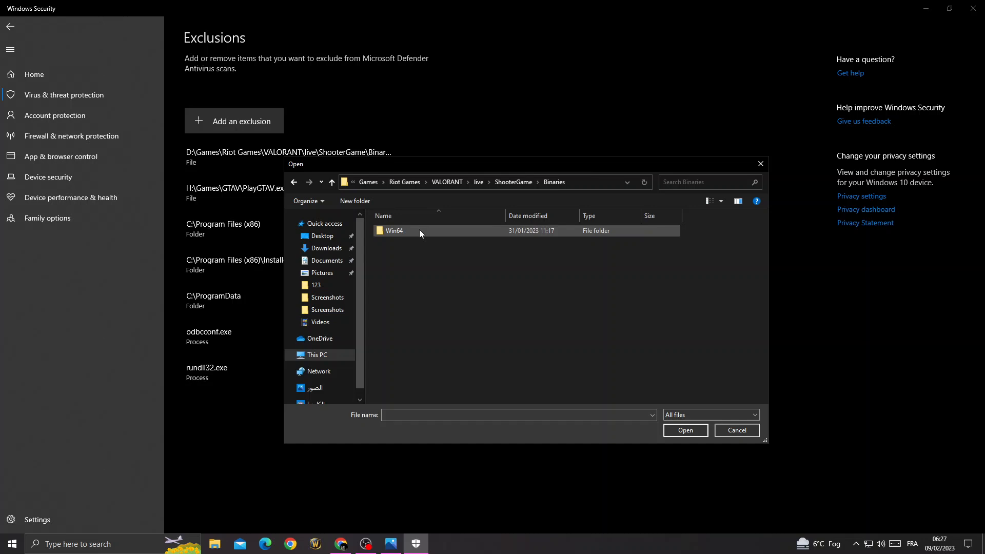
double_click(394, 231)
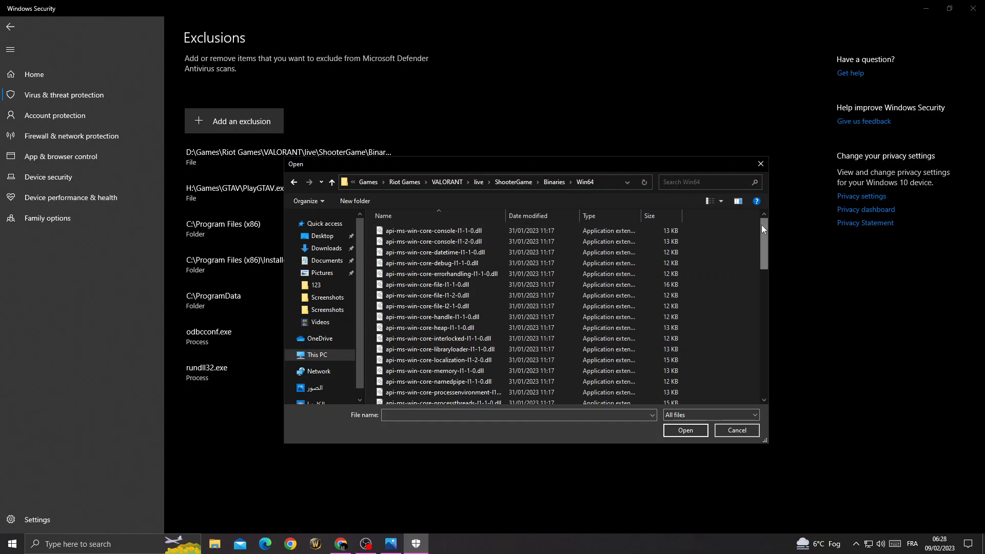
left_click(424, 355)
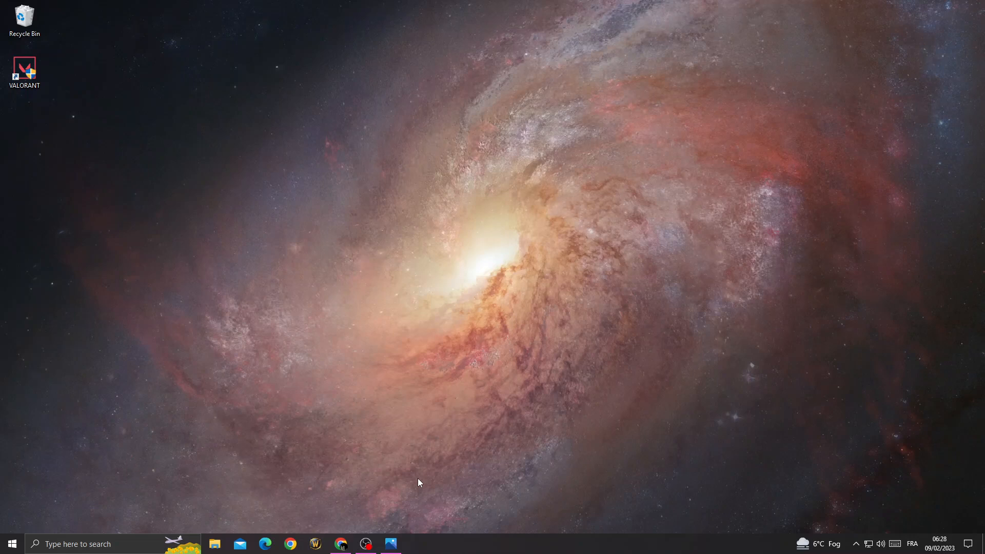
left_click(365, 544)
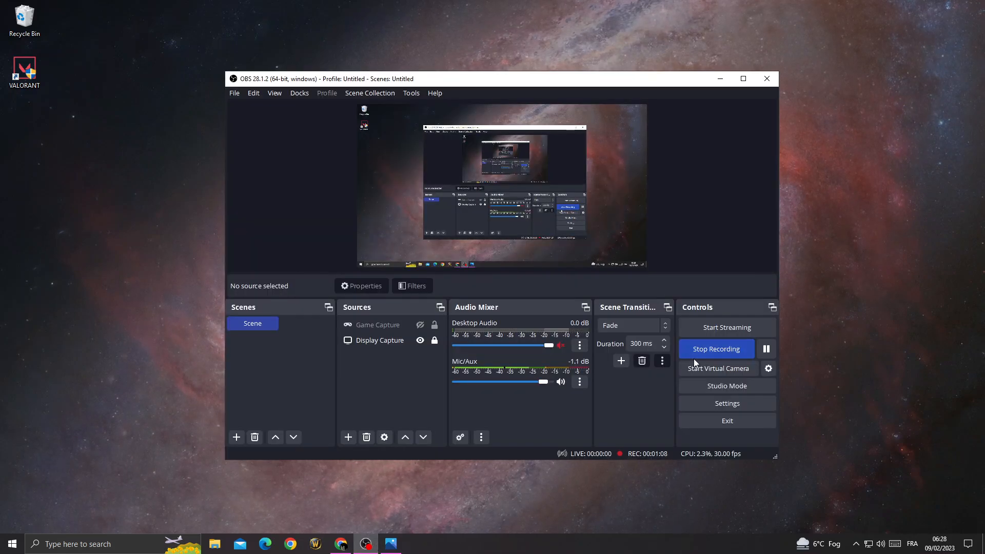